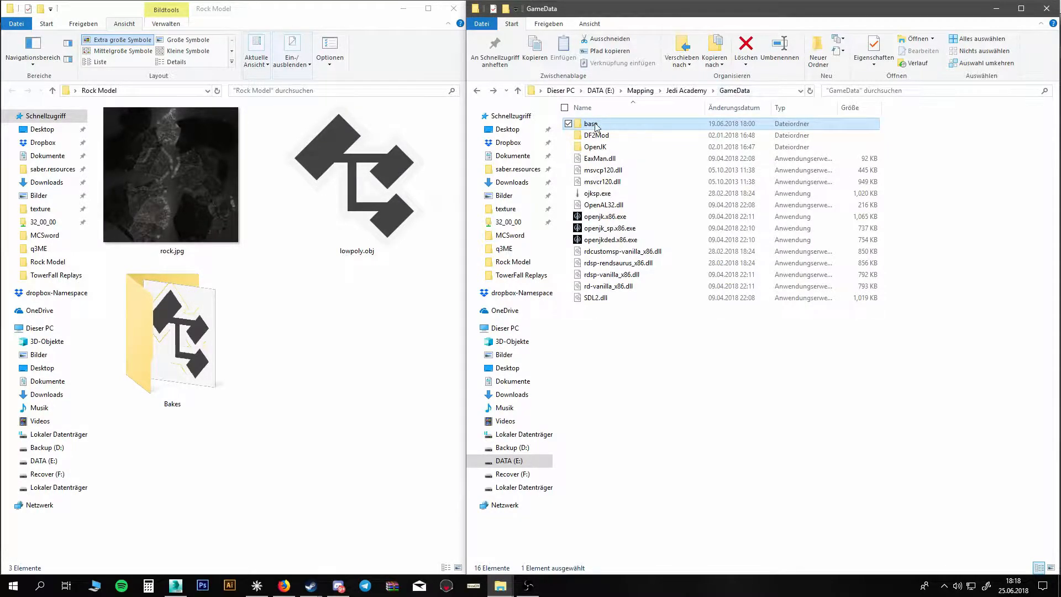
Browse Explorer through base, models and map_objects into the tutorial_rock folder
{"action": "double_click", "coordinate": [592, 124]}
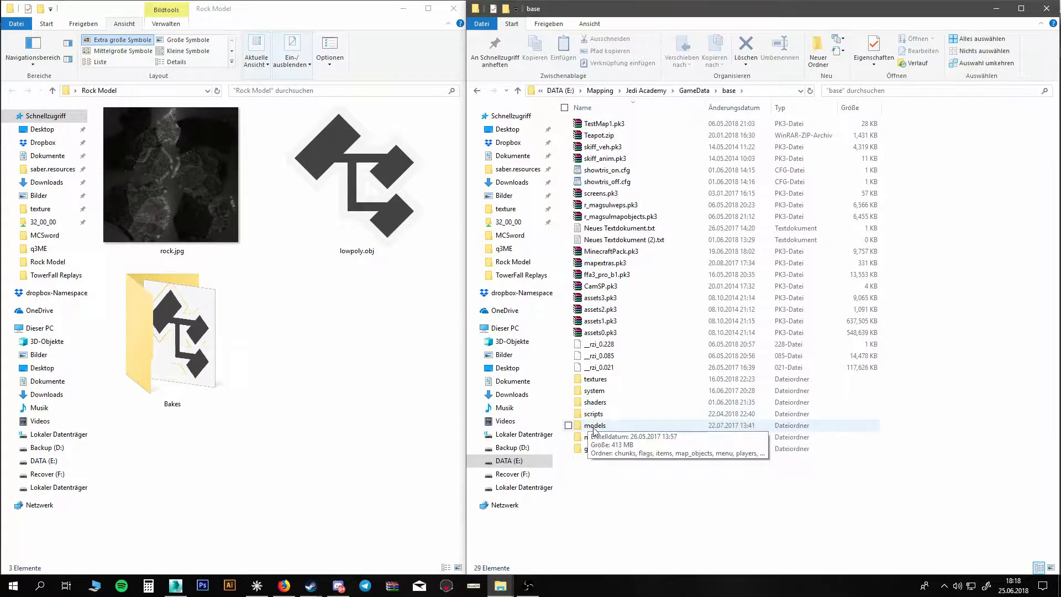
{"action": "double_click", "coordinate": [595, 425]}
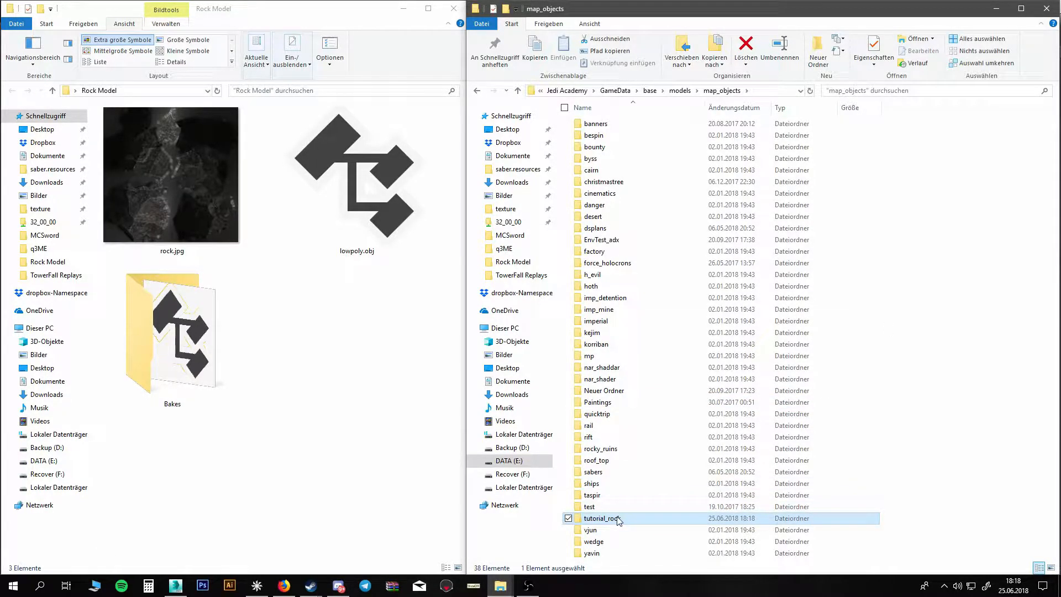
{"action": "double_click", "coordinate": [600, 518]}
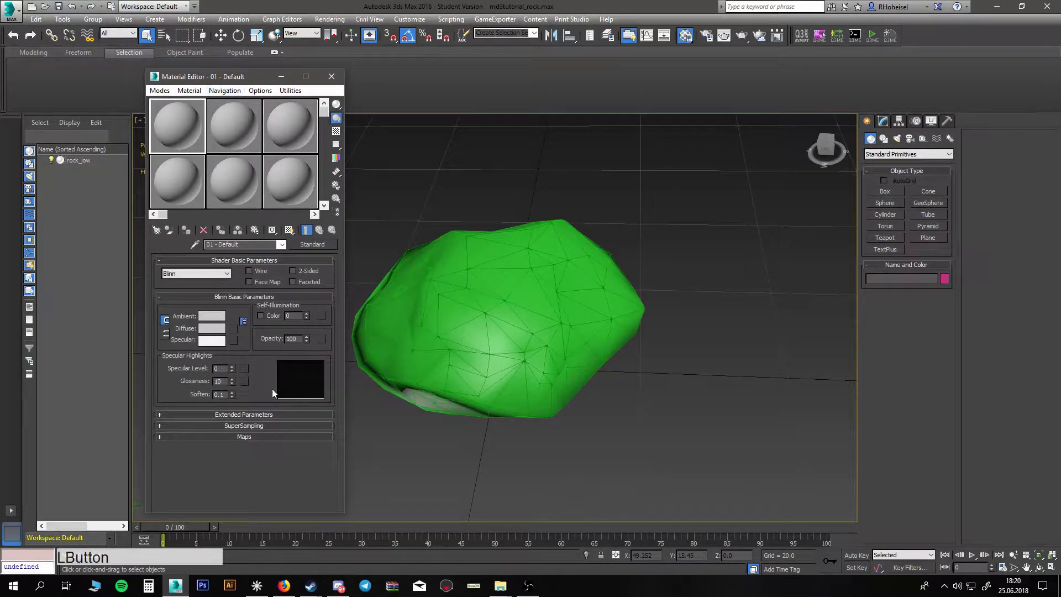
Choose a Bitmap for the rock material's Diffuse map slot
{"action": "left_click", "coordinate": [244, 436]}
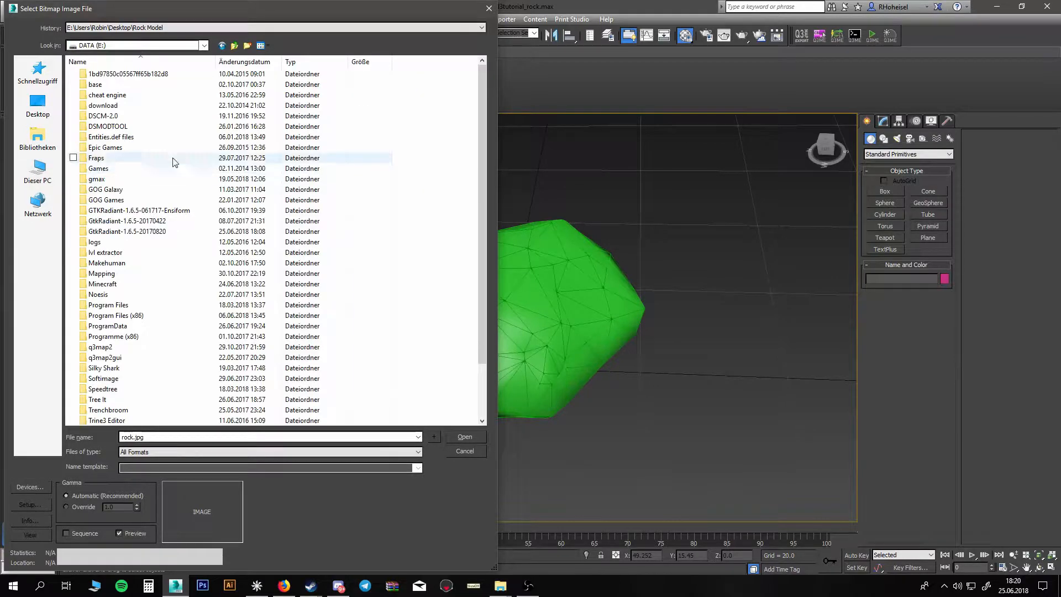
Browse to the tutorial_rock folder and open rock.jpg as the Diffuse texture
{"action": "double_click", "coordinate": [101, 273]}
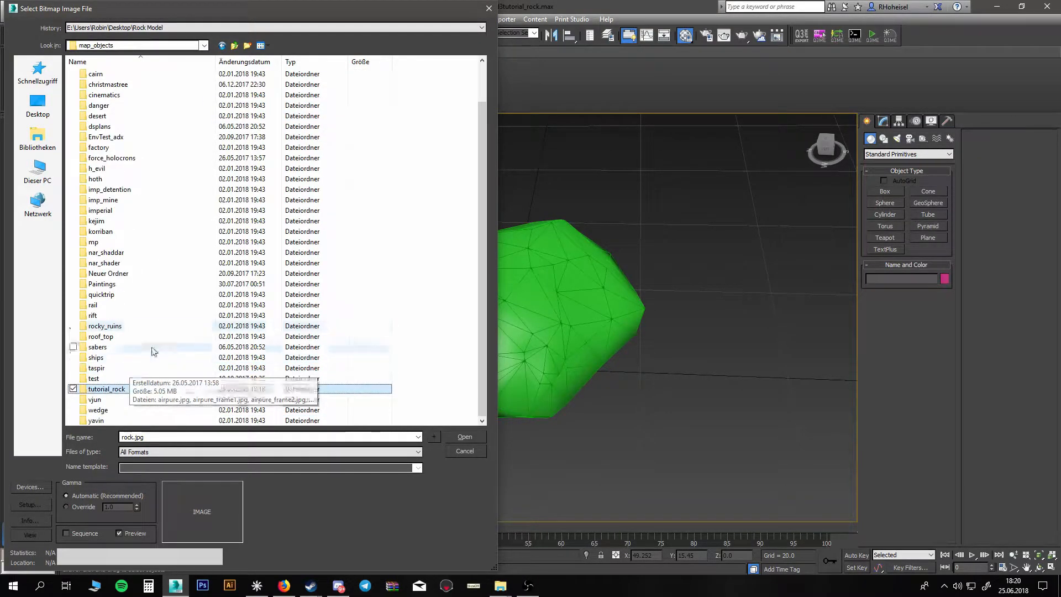
{"action": "double_click", "coordinate": [107, 389]}
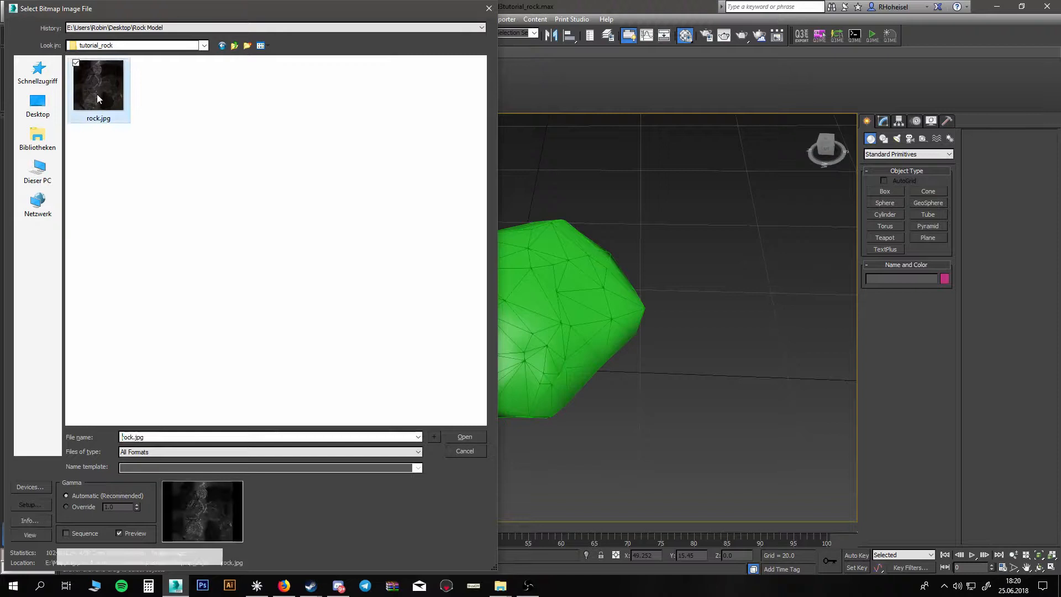
{"action": "left_click", "coordinate": [465, 437]}
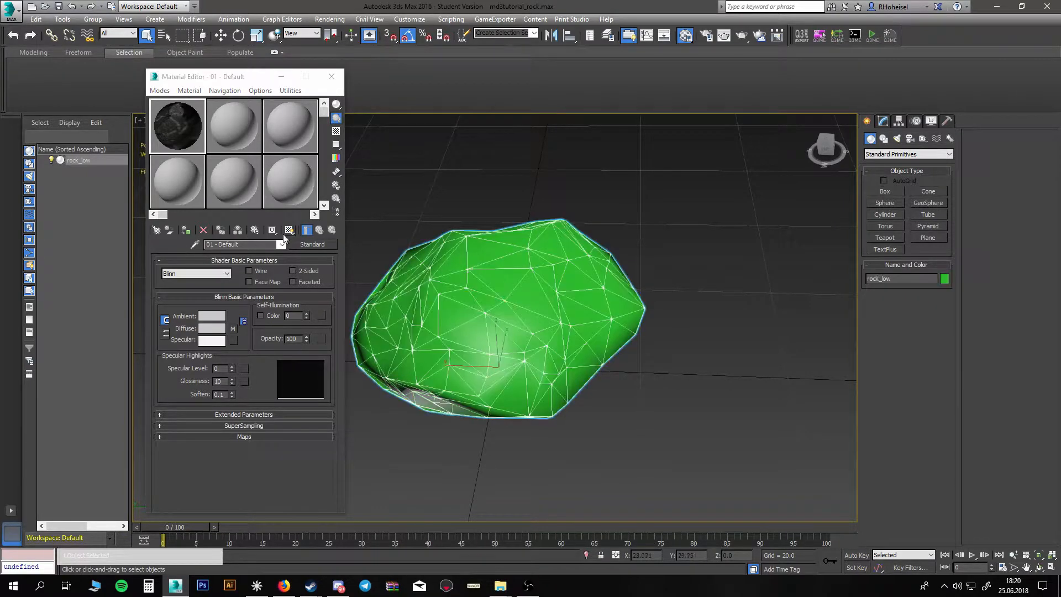
Assign the rock.jpg material to the rock, display it in the viewport, and enter a models/map_objects name
{"action": "left_click", "coordinate": [485, 293]}
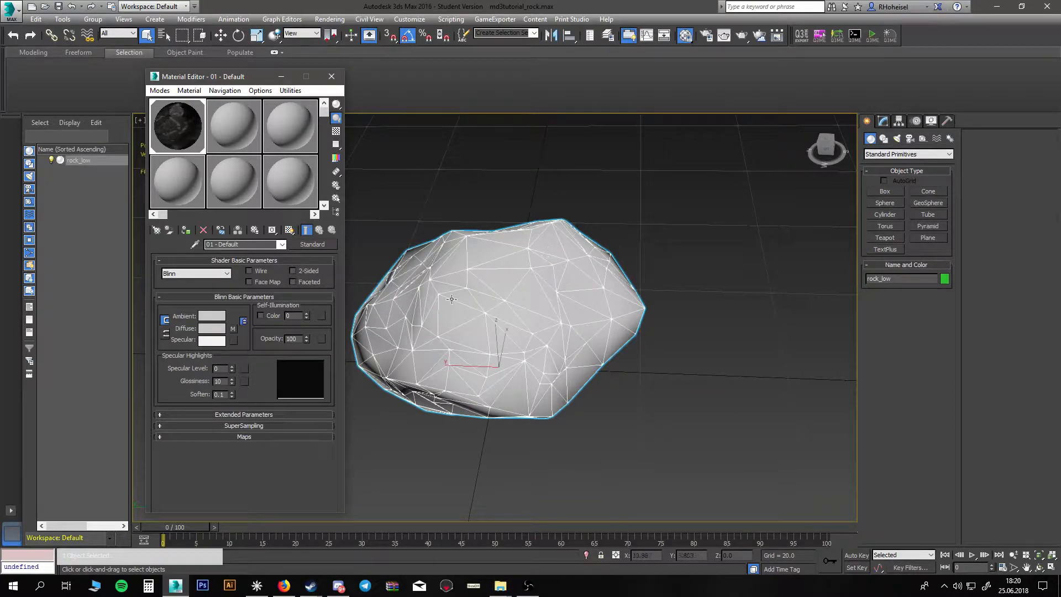
{"action": "mouse_move", "coordinate": [290, 230]}
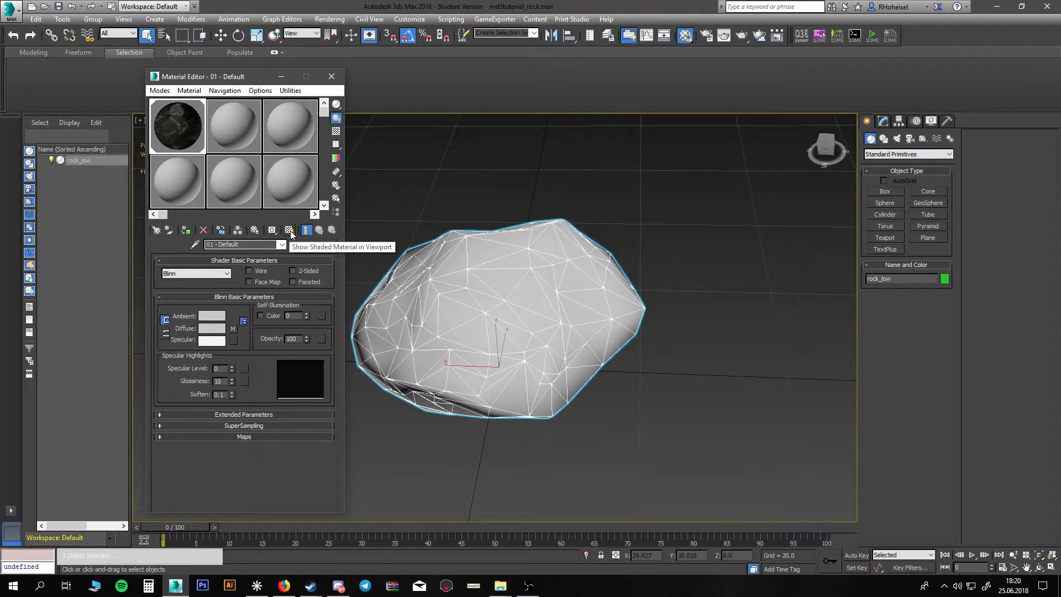
{"action": "left_click", "coordinate": [289, 230]}
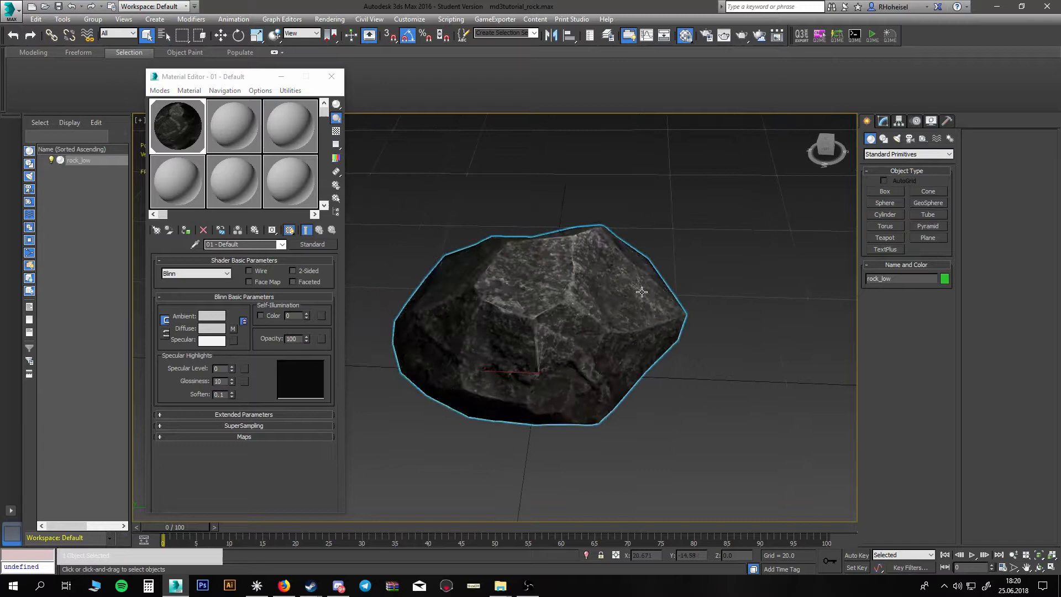
{"action": "left_click_drag", "start_coordinate": [641, 292], "coordinate": [487, 357]}
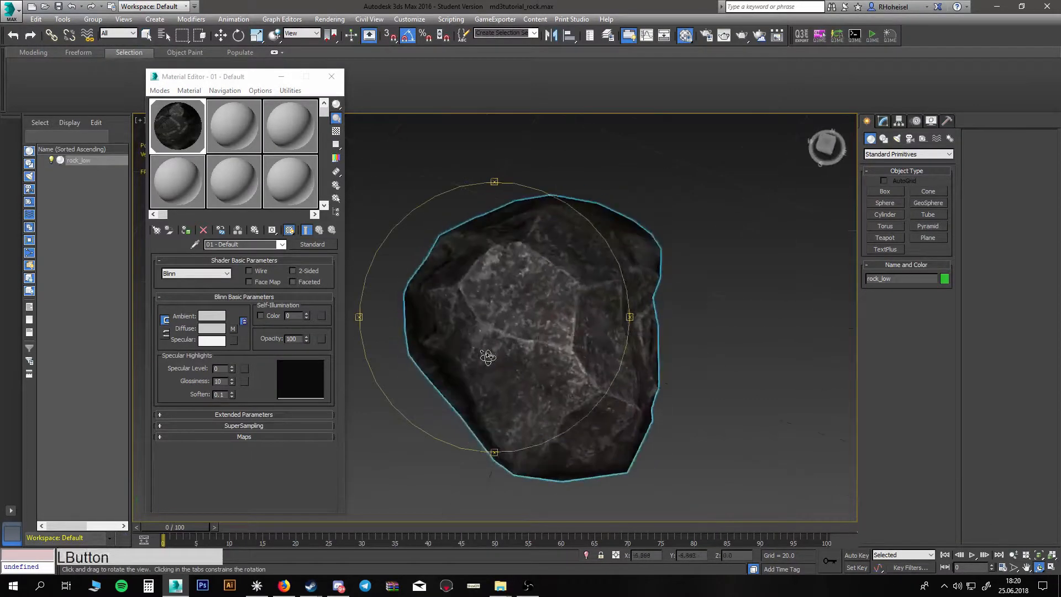
{"action": "left_click_drag", "start_coordinate": [488, 358], "coordinate": [485, 292]}
{"action": "type", "text": "models/tut"}
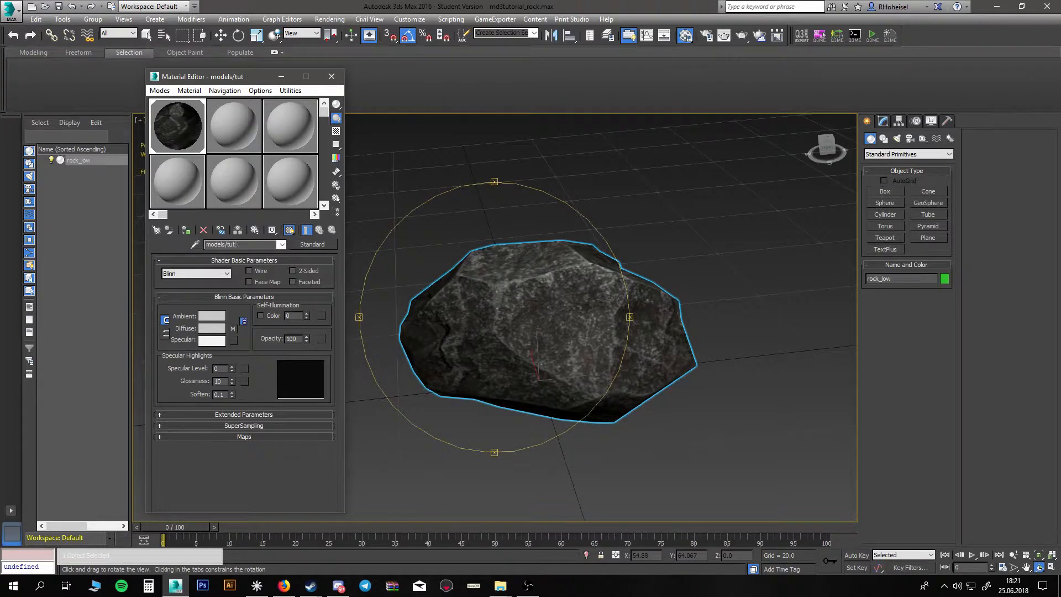
{"action": "key", "text": "Backspace"}
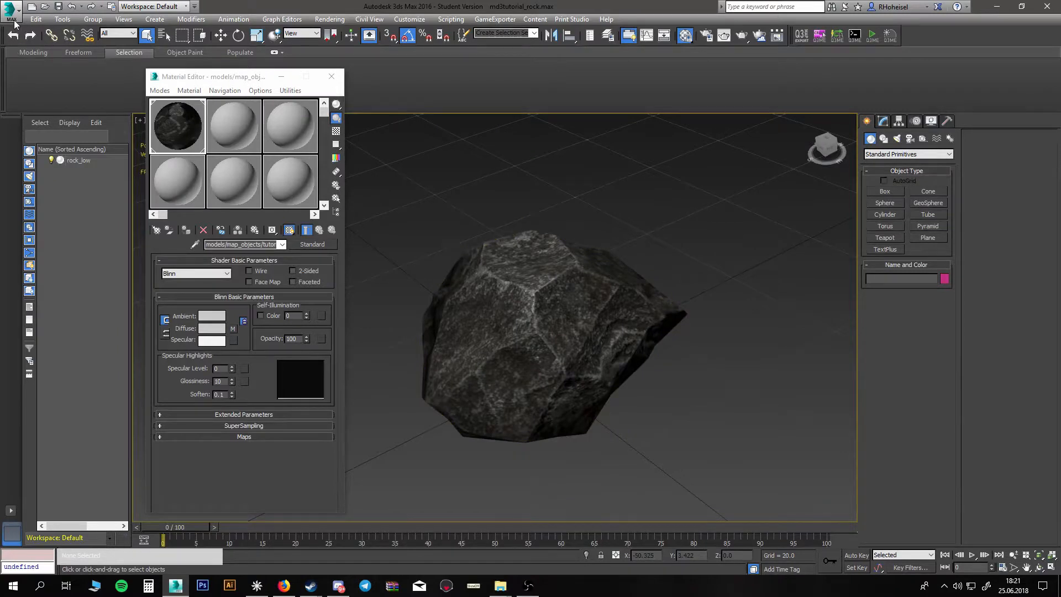
Export to map_objects/tutorial_rock as Quake III MD3 with file name 'rock'
{"action": "left_click", "coordinate": [11, 9]}
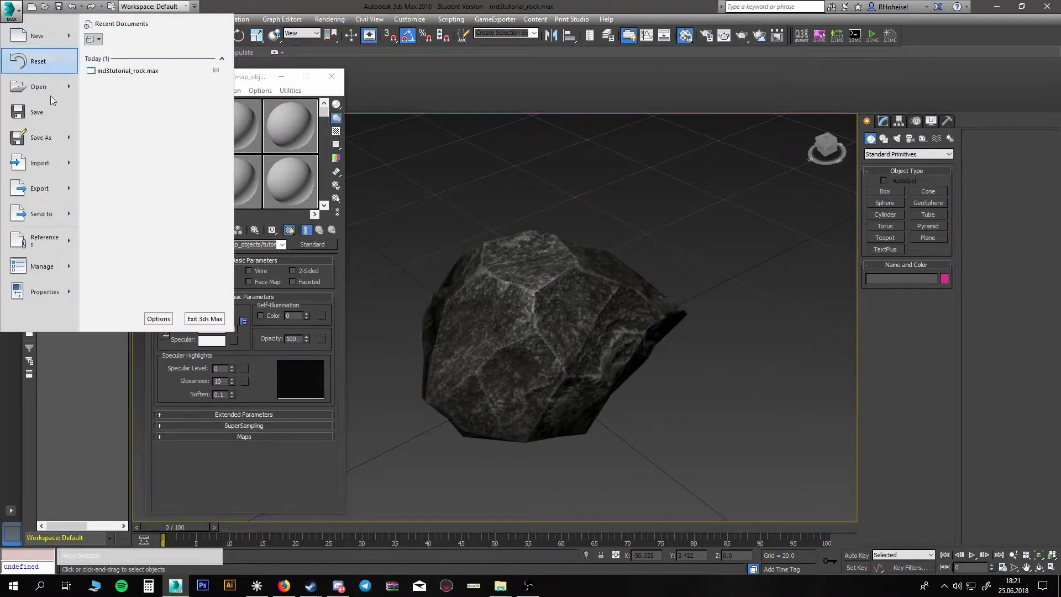
{"action": "left_click", "coordinate": [39, 188]}
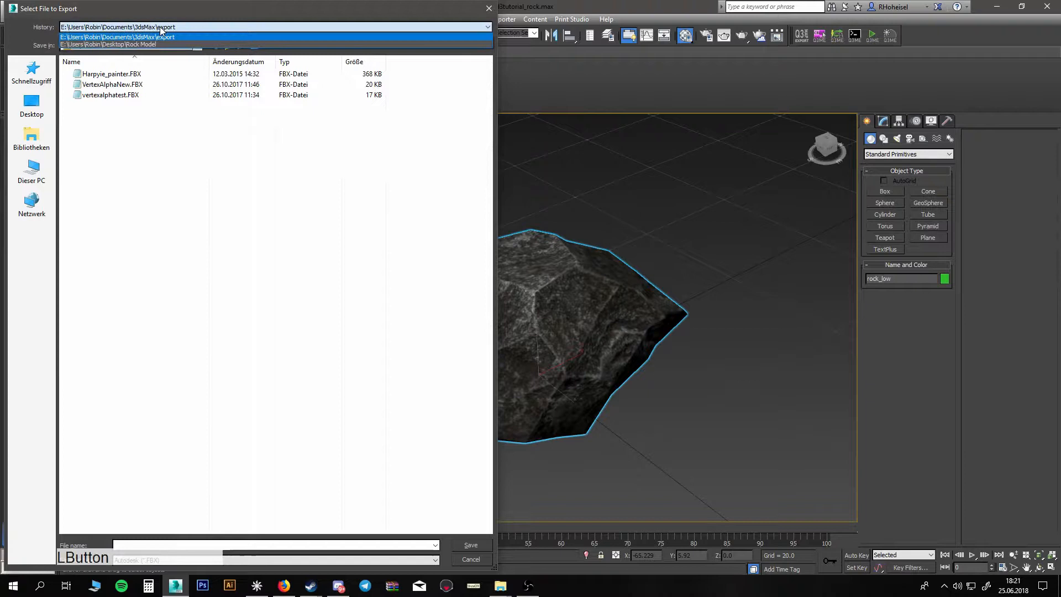
{"action": "left_click", "coordinate": [32, 171]}
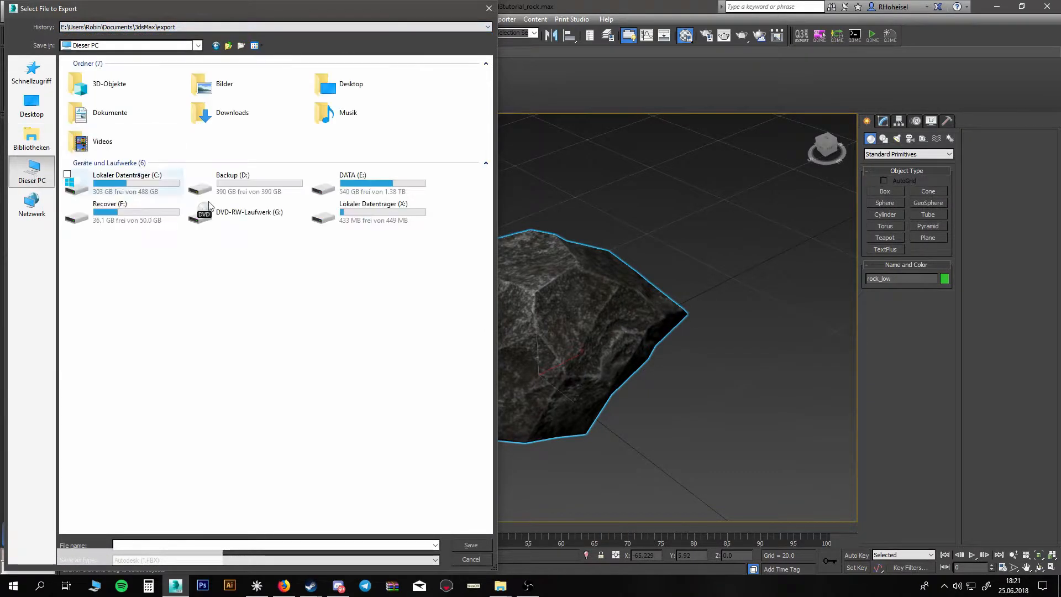
{"action": "double_click", "coordinate": [347, 183]}
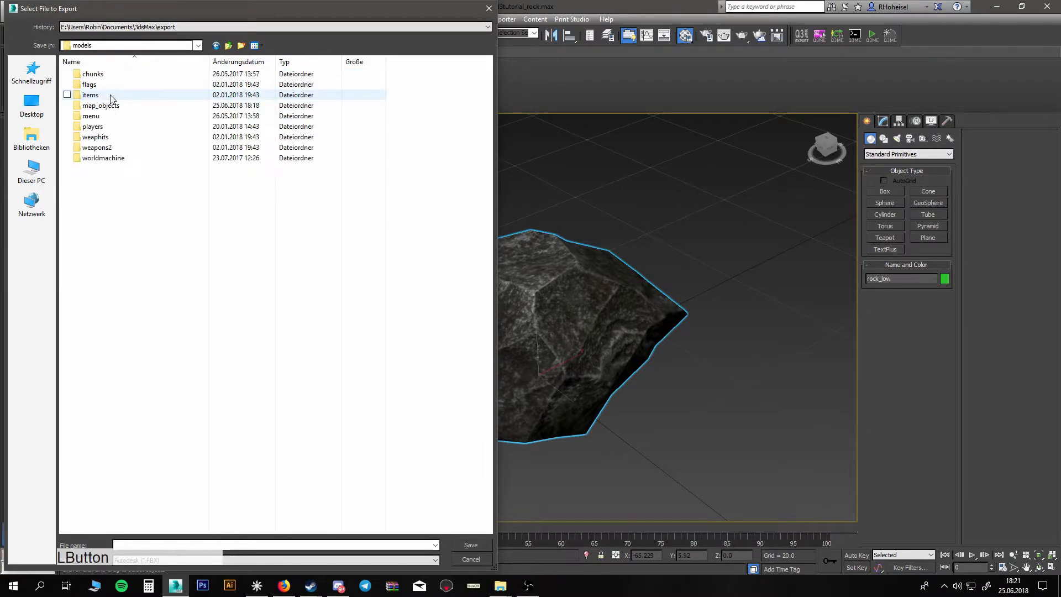
{"action": "double_click", "coordinate": [101, 105]}
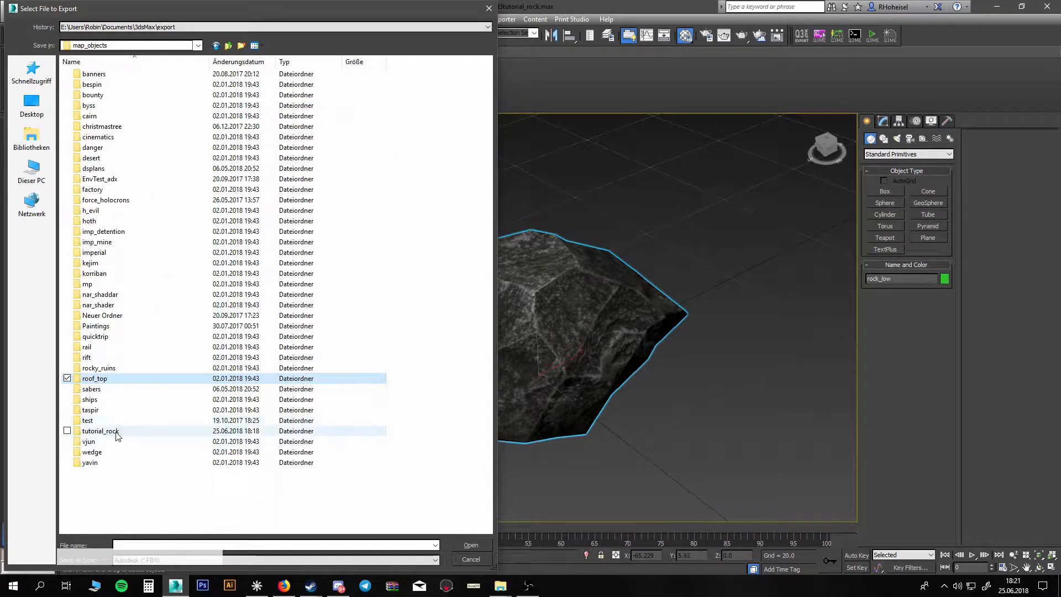
{"action": "double_click", "coordinate": [99, 431]}
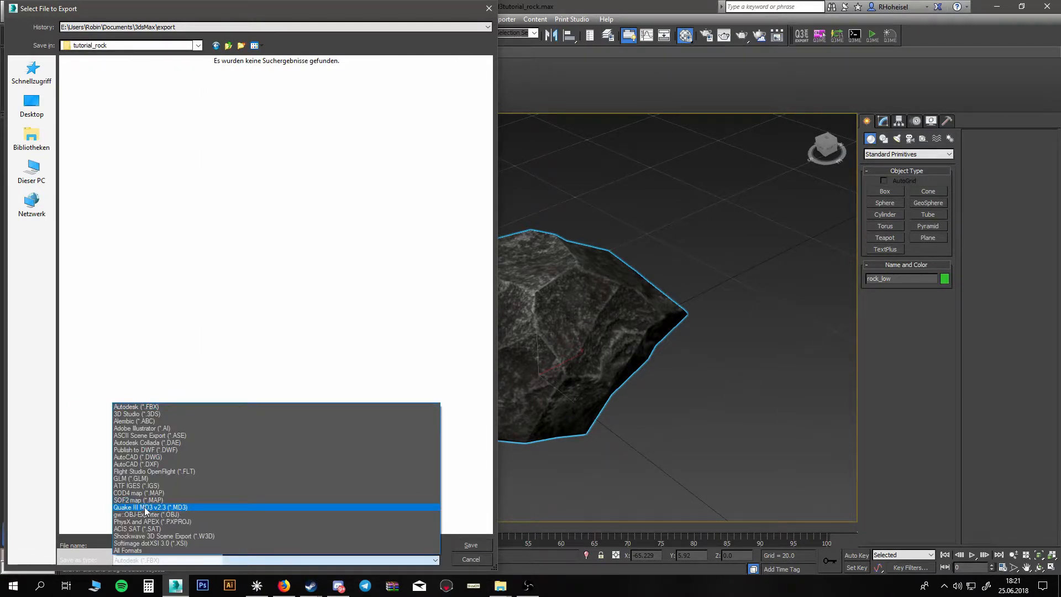
{"action": "left_click", "coordinate": [144, 507]}
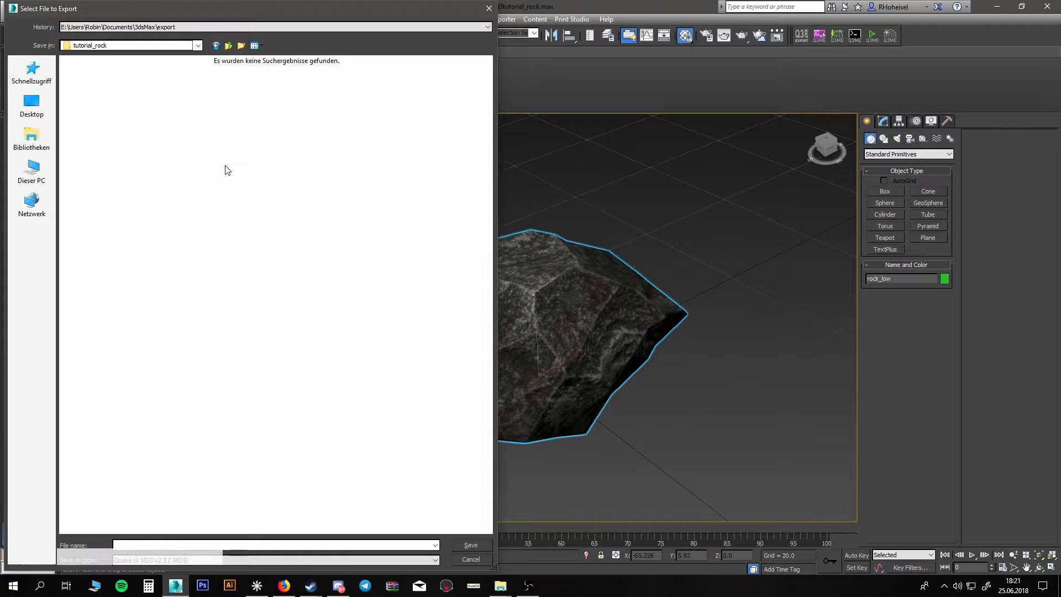
{"action": "type", "text": "rock"}
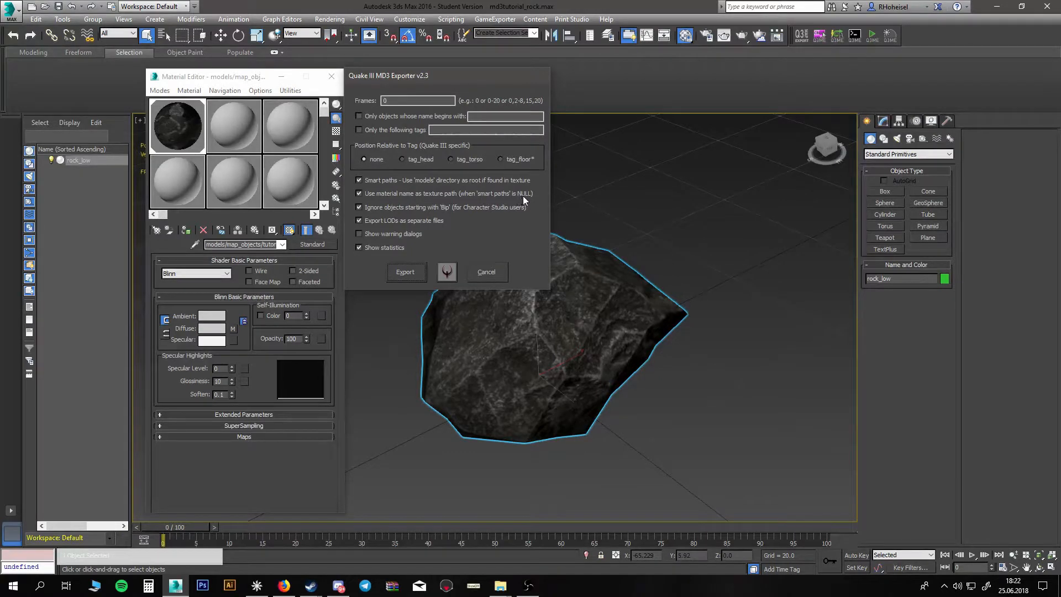
Run the MD3 export, close the statistics, and confirm rock.MD3 in tutorial_rock
{"action": "left_click", "coordinate": [358, 193]}
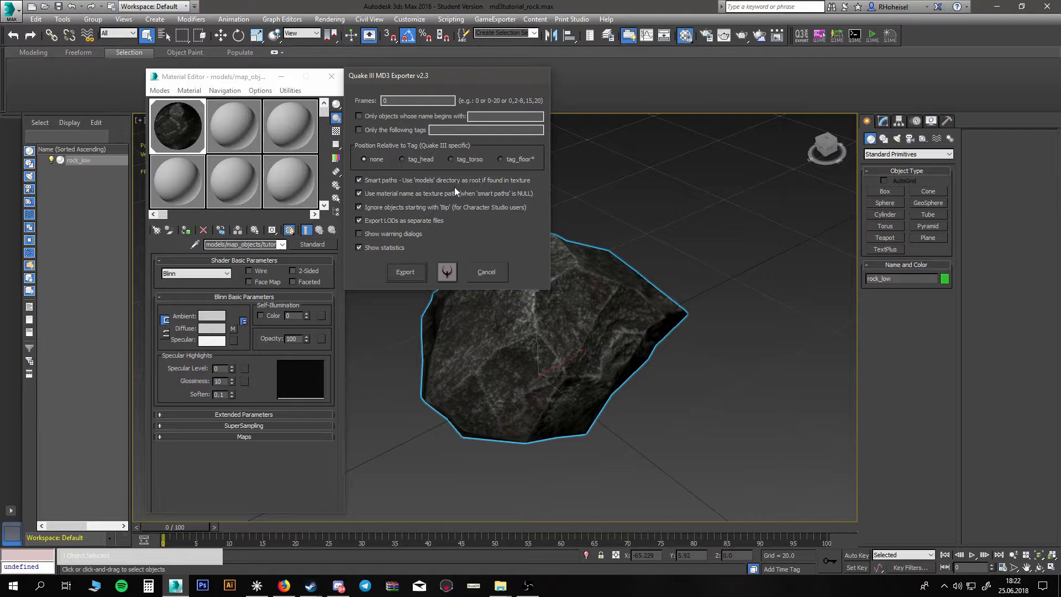
{"action": "mouse_move", "coordinate": [546, 182]}
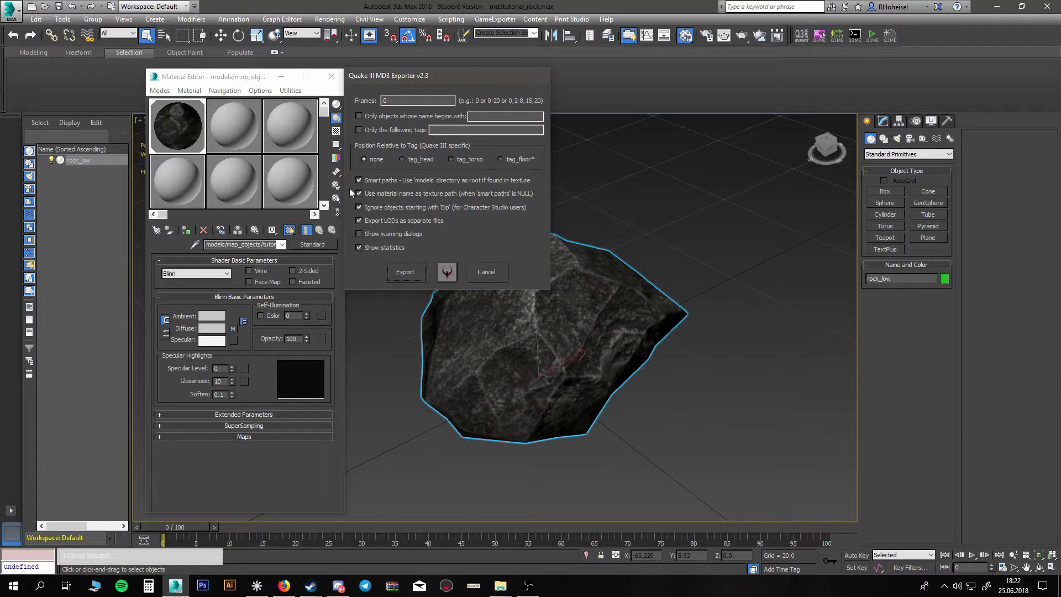
{"action": "mouse_move", "coordinate": [524, 185]}
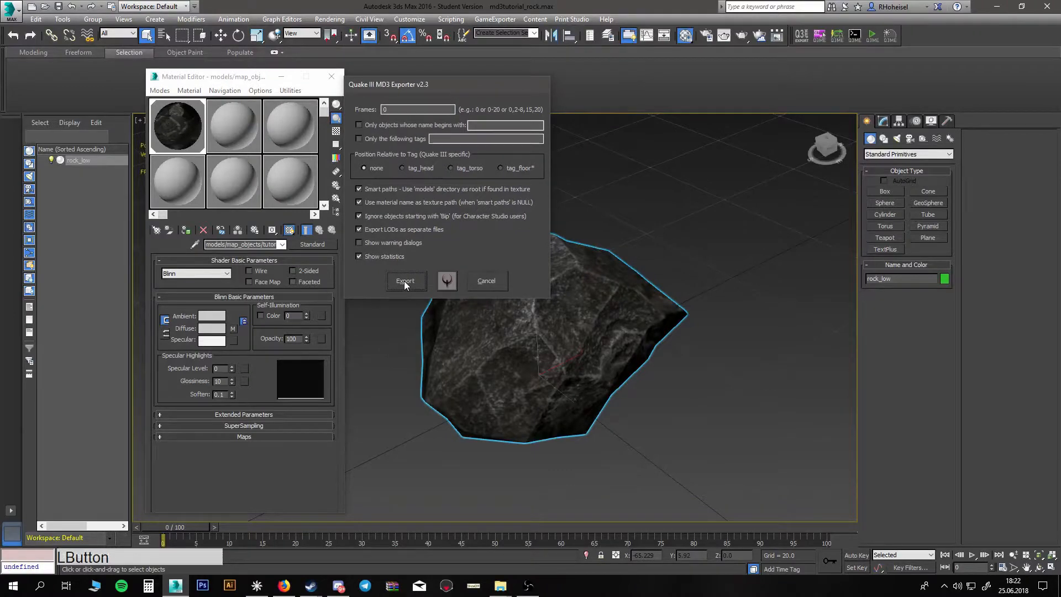
{"action": "left_click", "coordinate": [405, 281]}
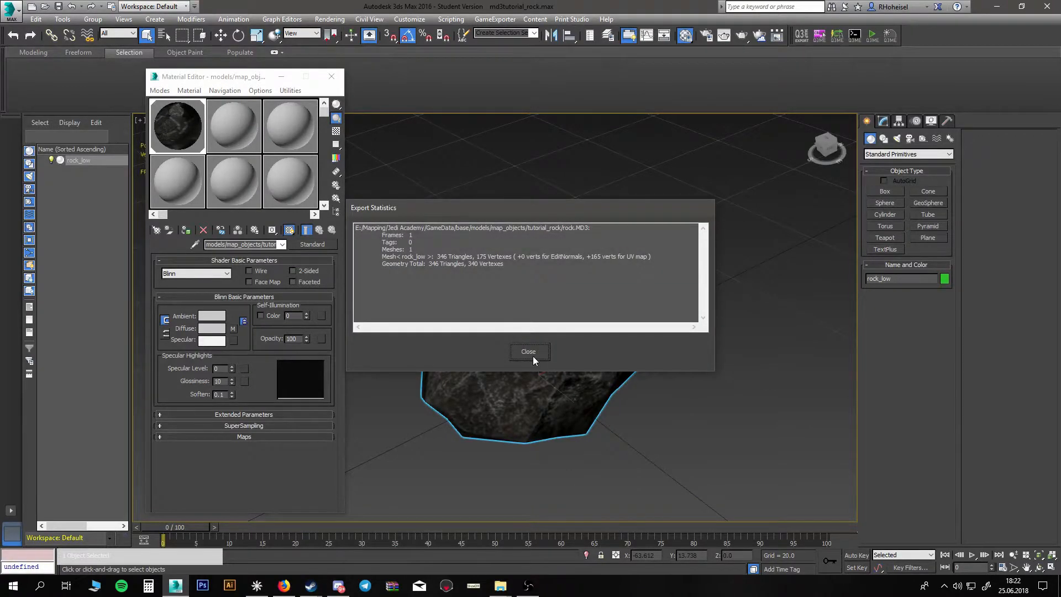
{"action": "left_click", "coordinate": [528, 351]}
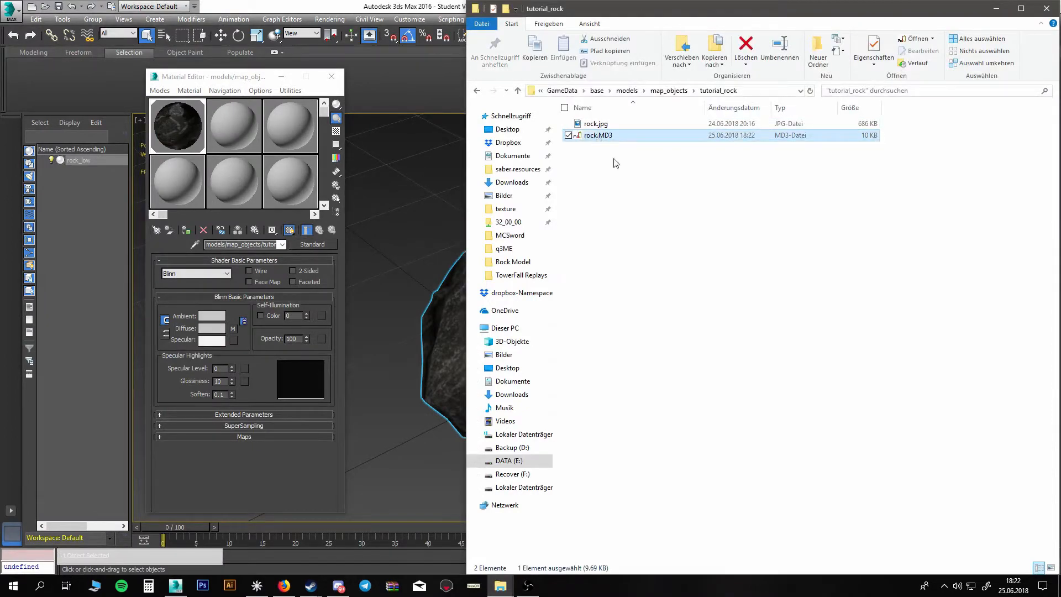
{"action": "double_click", "coordinate": [598, 136]}
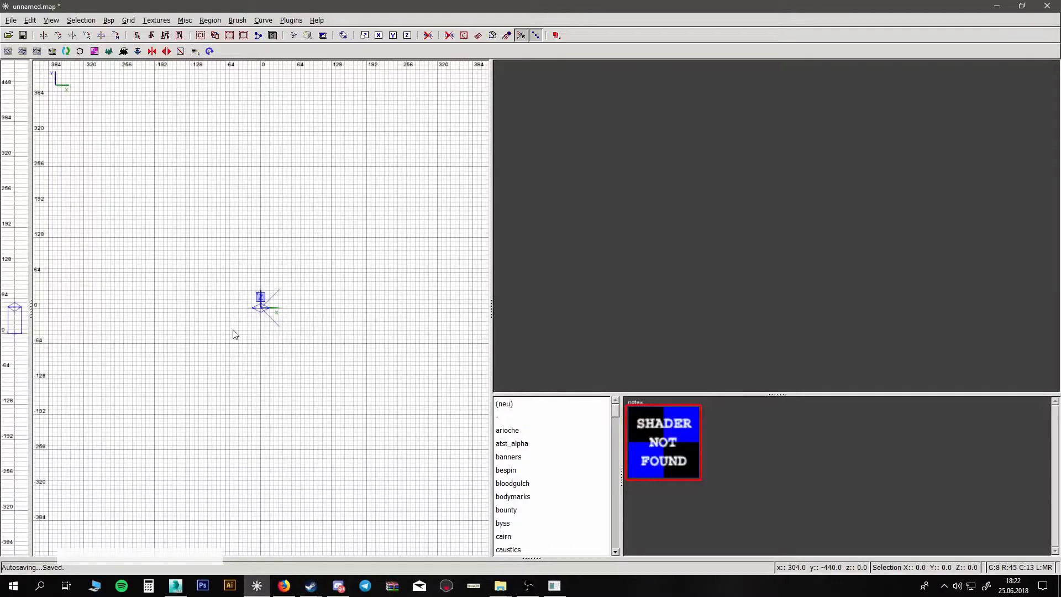
Create a misc_model entity from the grid's right-click menu
{"action": "right_click", "coordinate": [234, 333]}
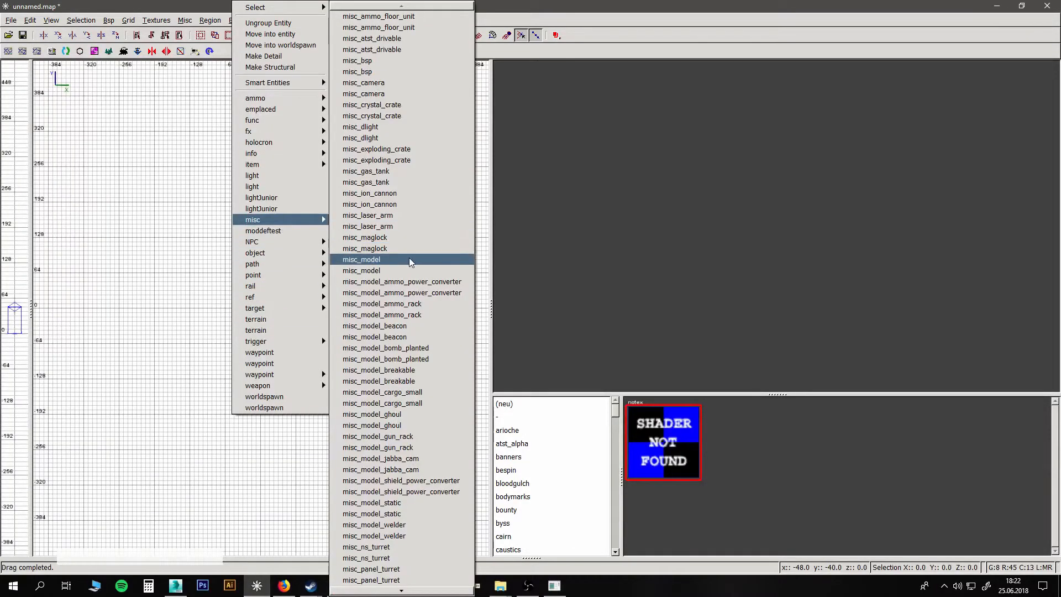
{"action": "left_click", "coordinate": [361, 259]}
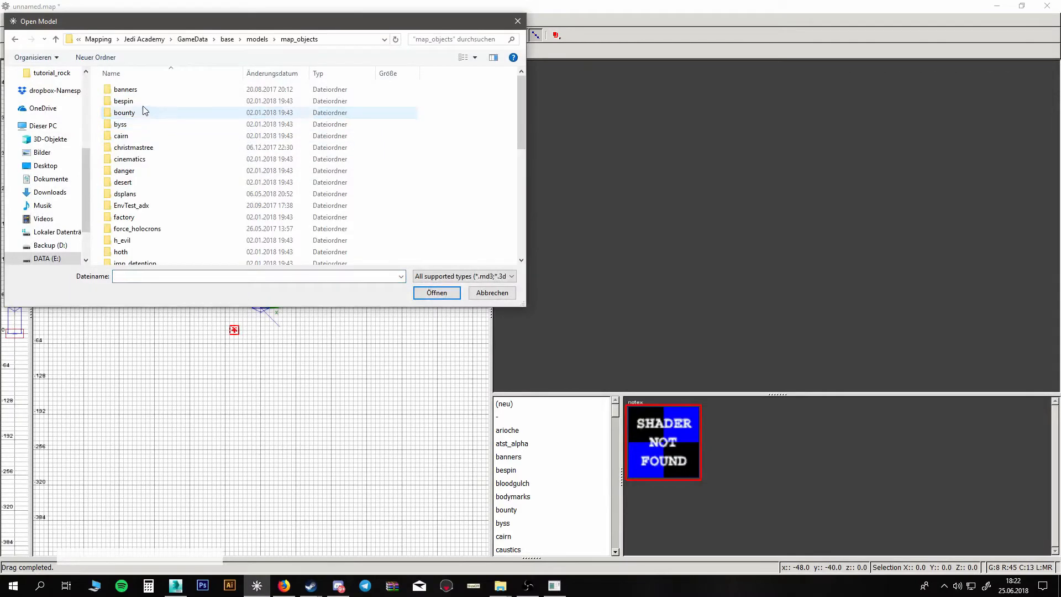